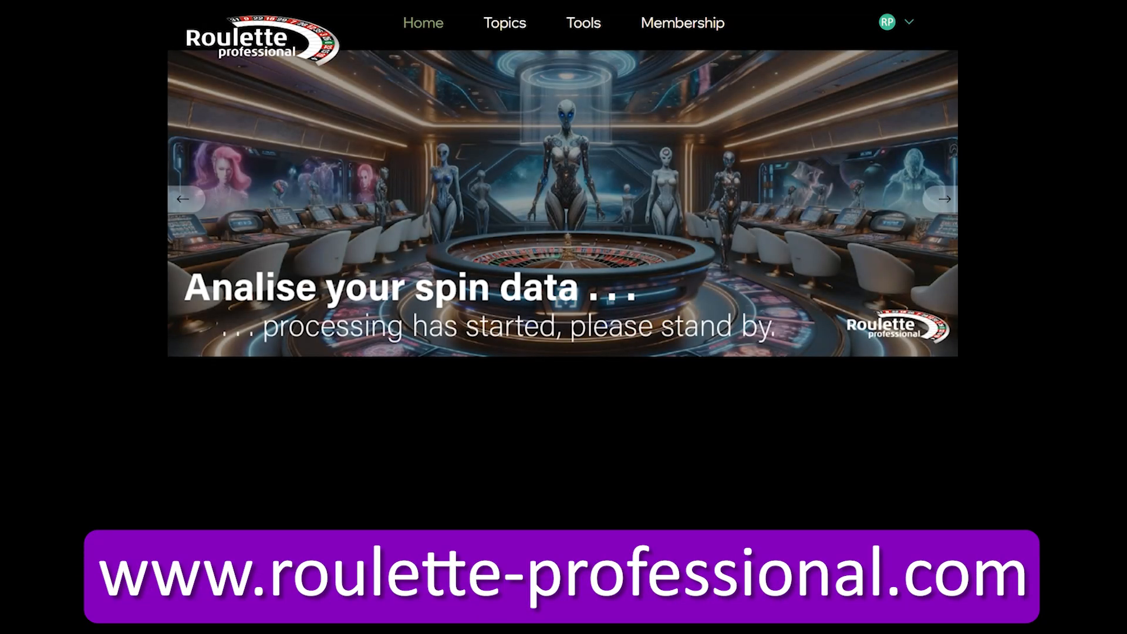
Step: Choose Separated Value String Analyser from the Tools menu
click(583, 22)
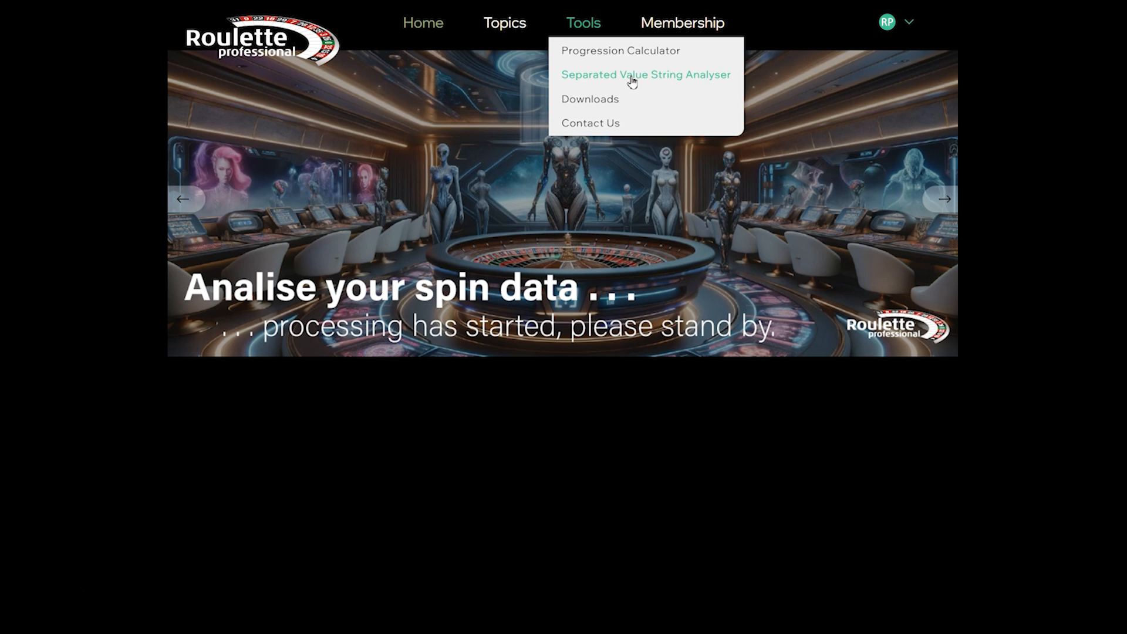
click(645, 74)
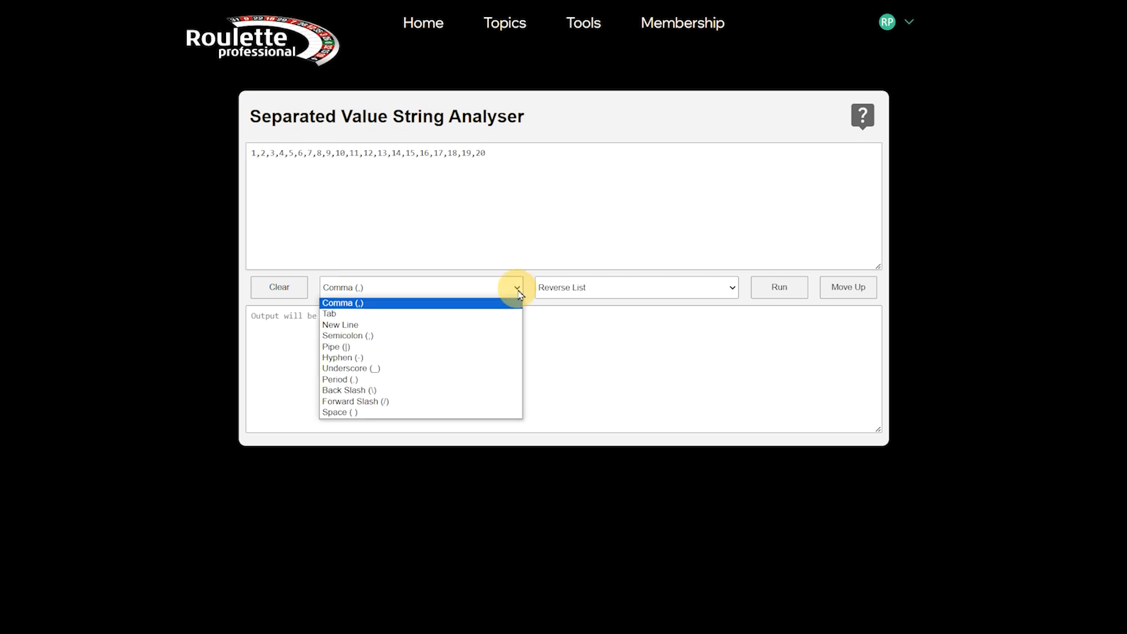
mouse_move(397, 307)
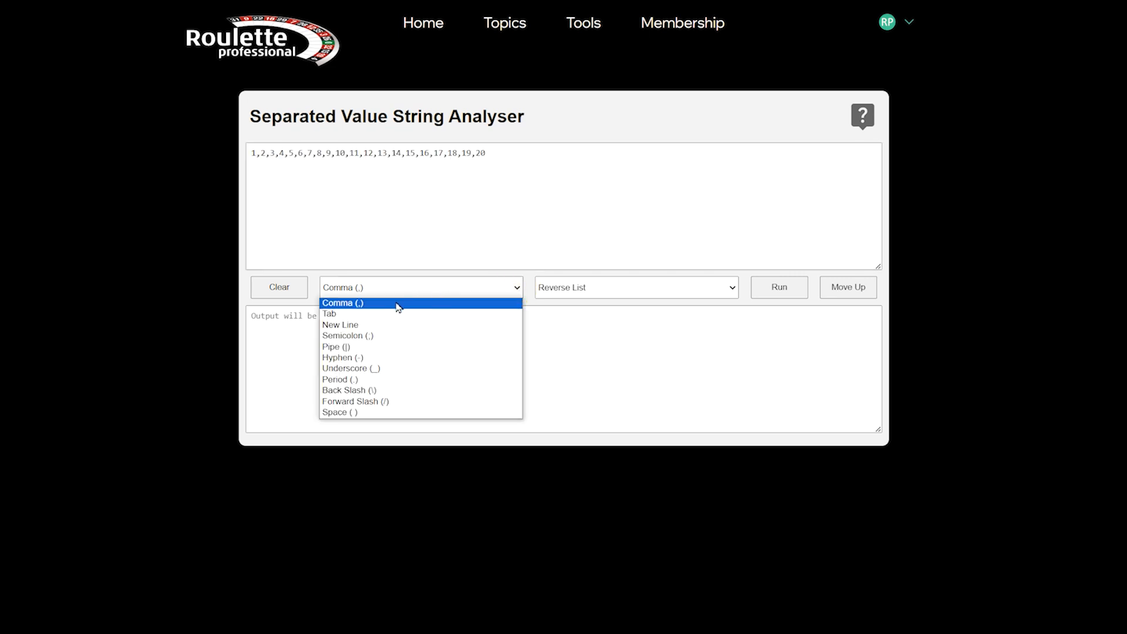
Step: Reverse the comma-separated 1–20 list and move the 20-to-1 result up as input
click(342, 302)
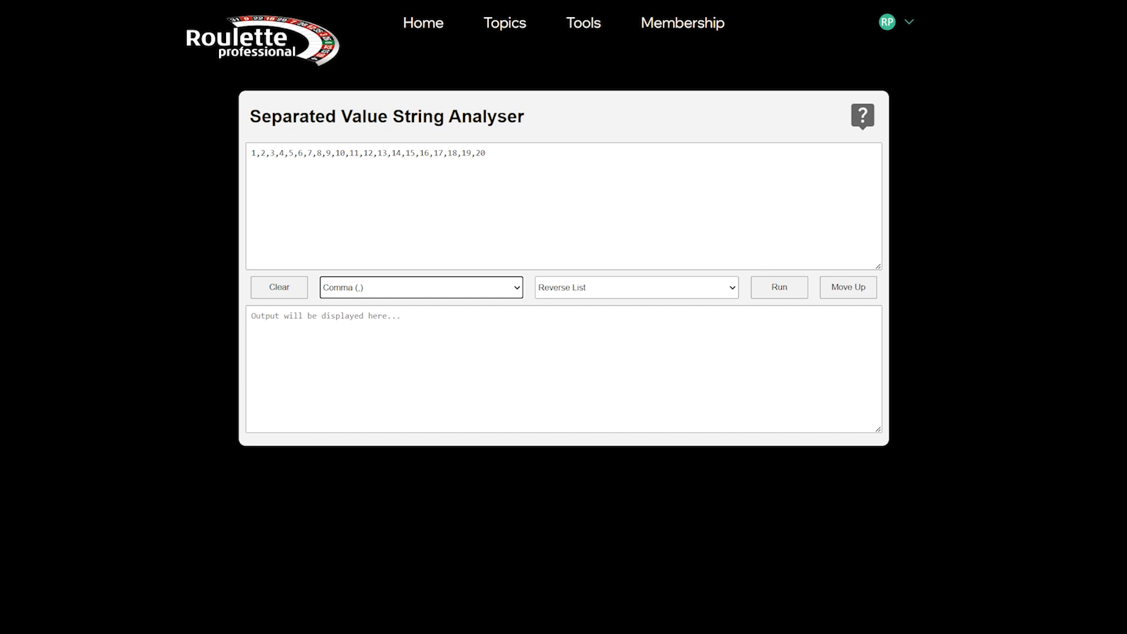
click(635, 287)
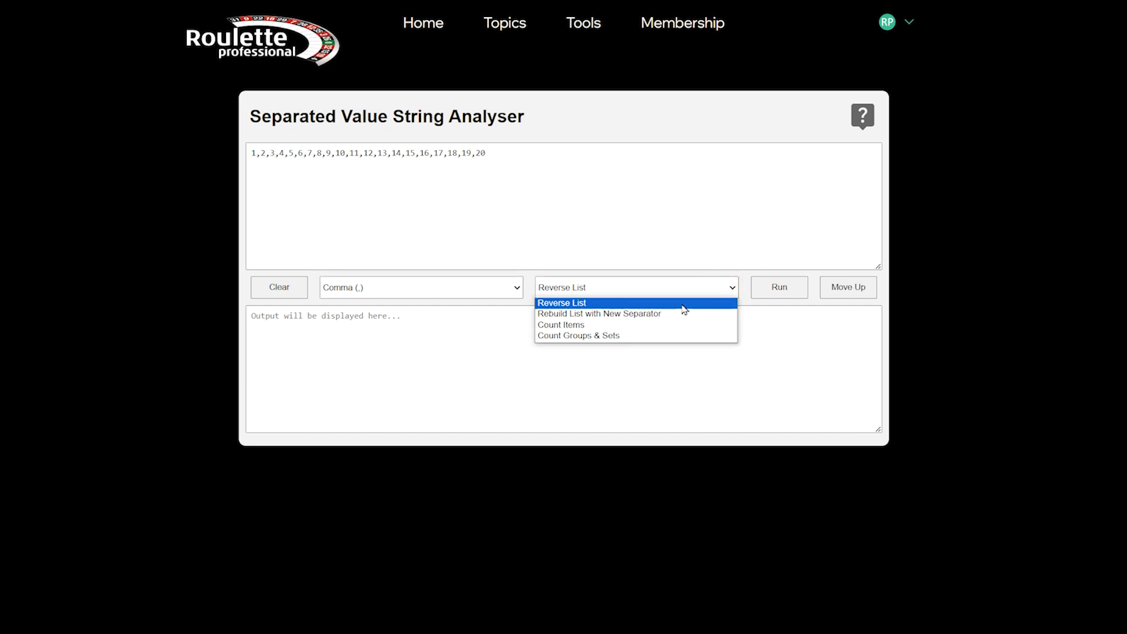
click(779, 287)
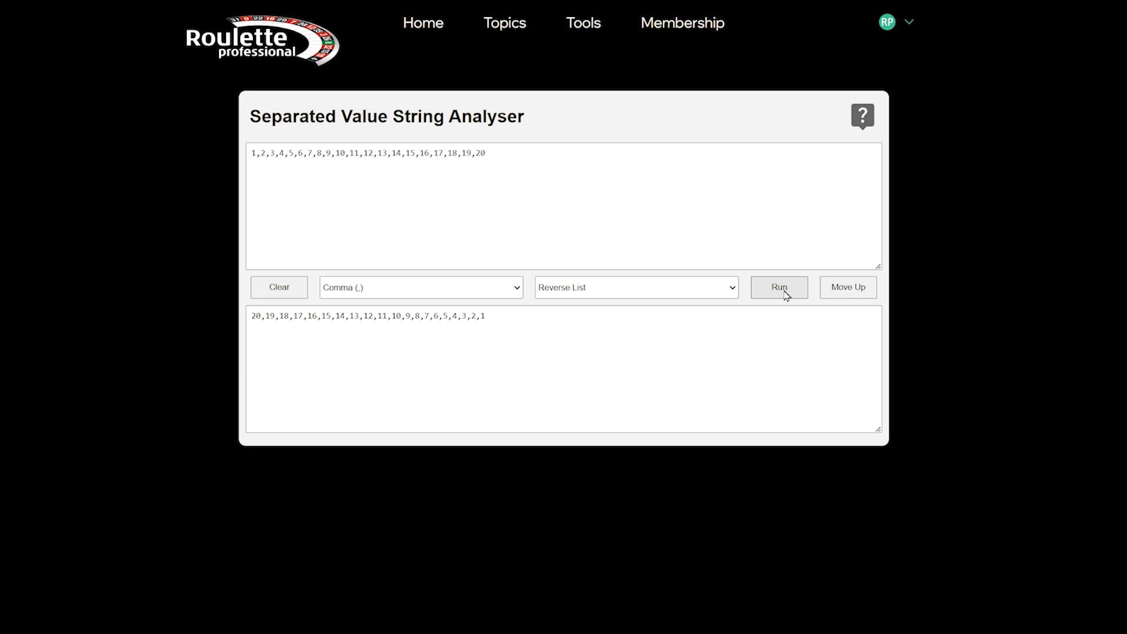
click(848, 287)
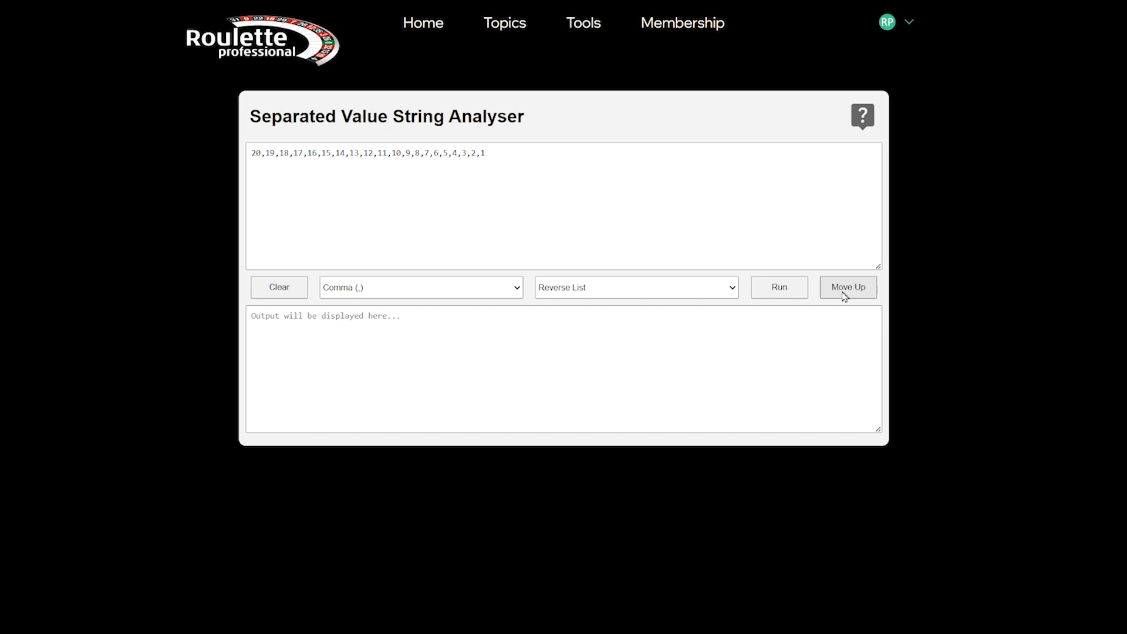
Step: Rebuild the 20-to-1 list with hyphens, make it the input, and select Hyphen separator
click(634, 287)
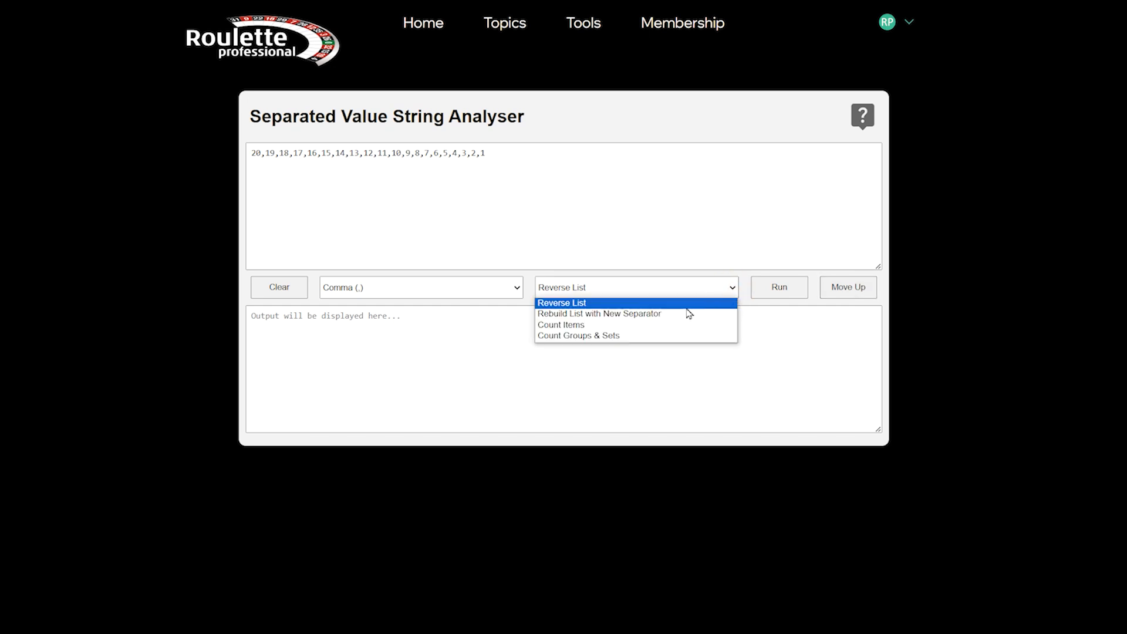
click(599, 314)
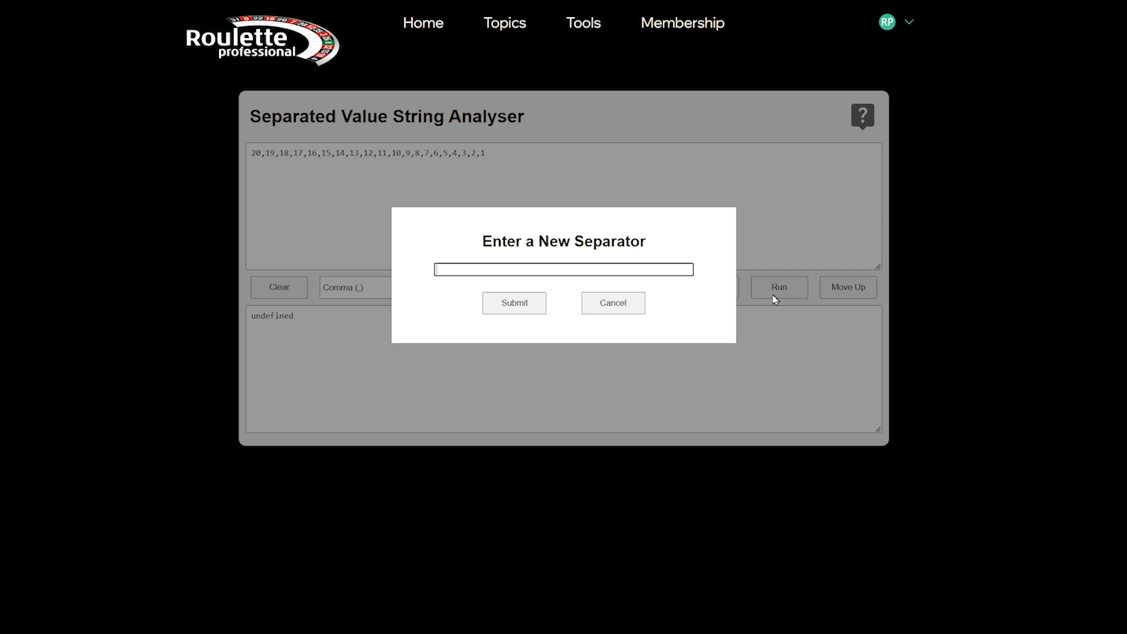
text(:)
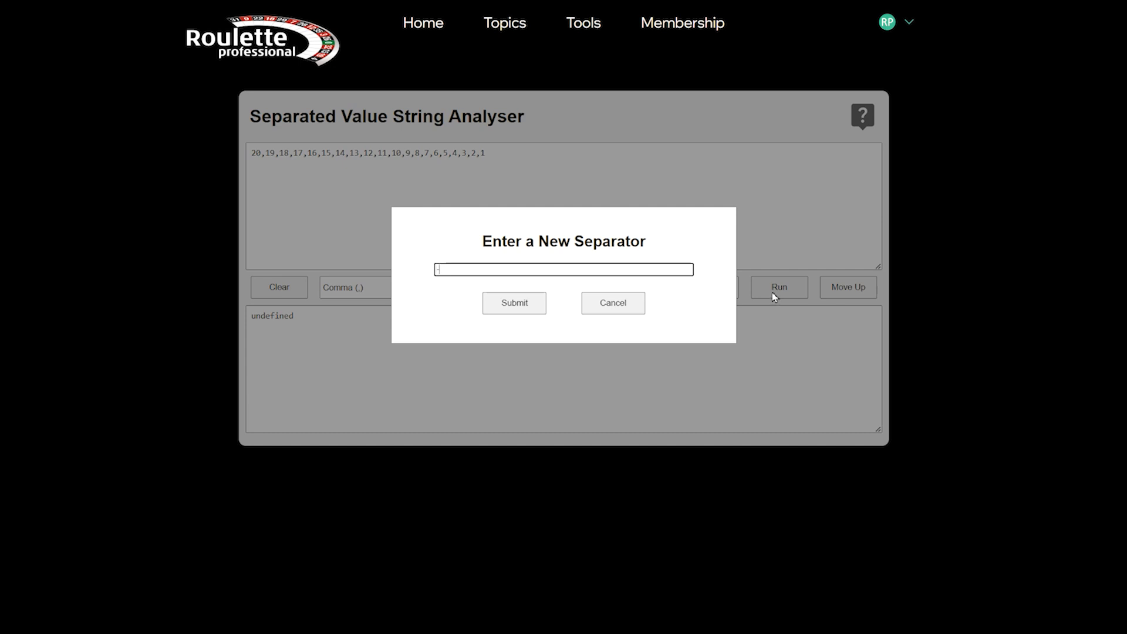
click(513, 302)
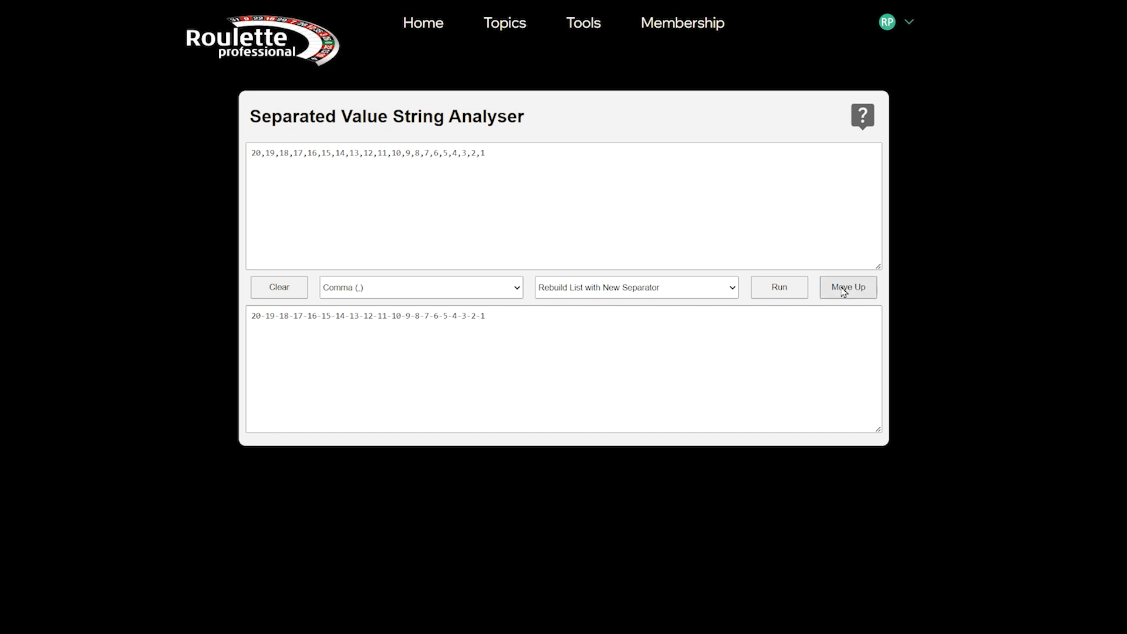
click(421, 287)
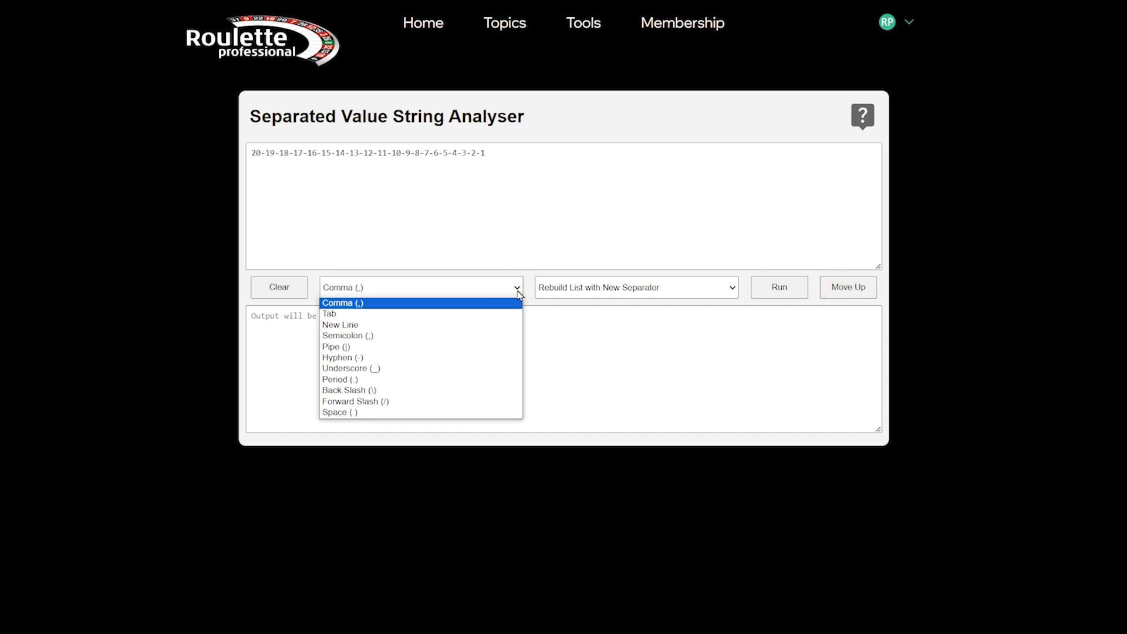
mouse_move(344, 357)
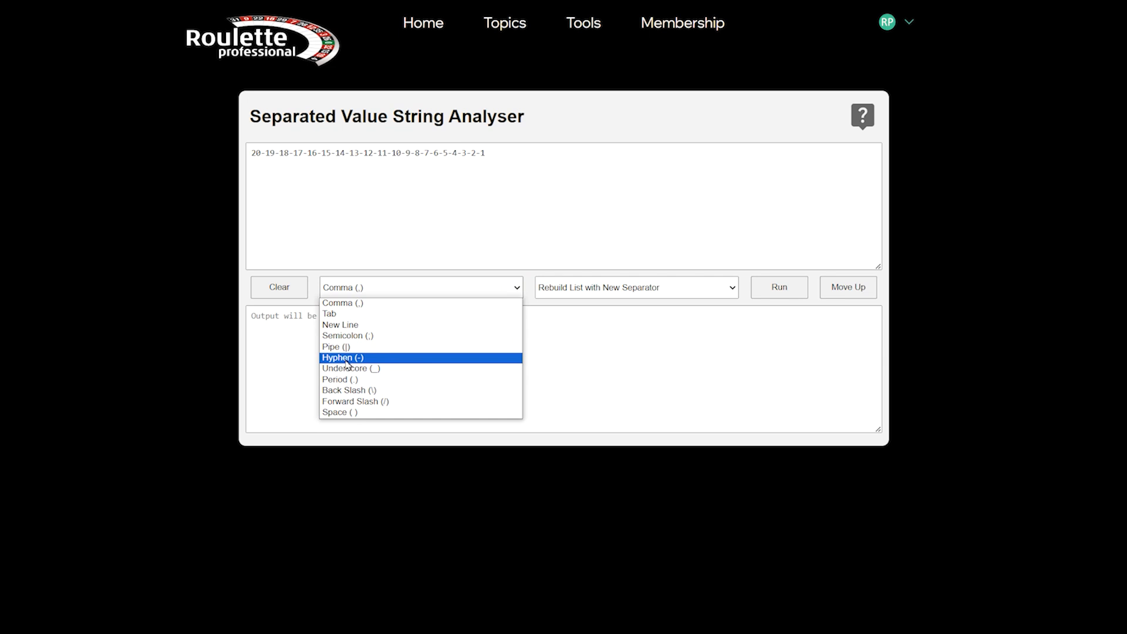
click(342, 357)
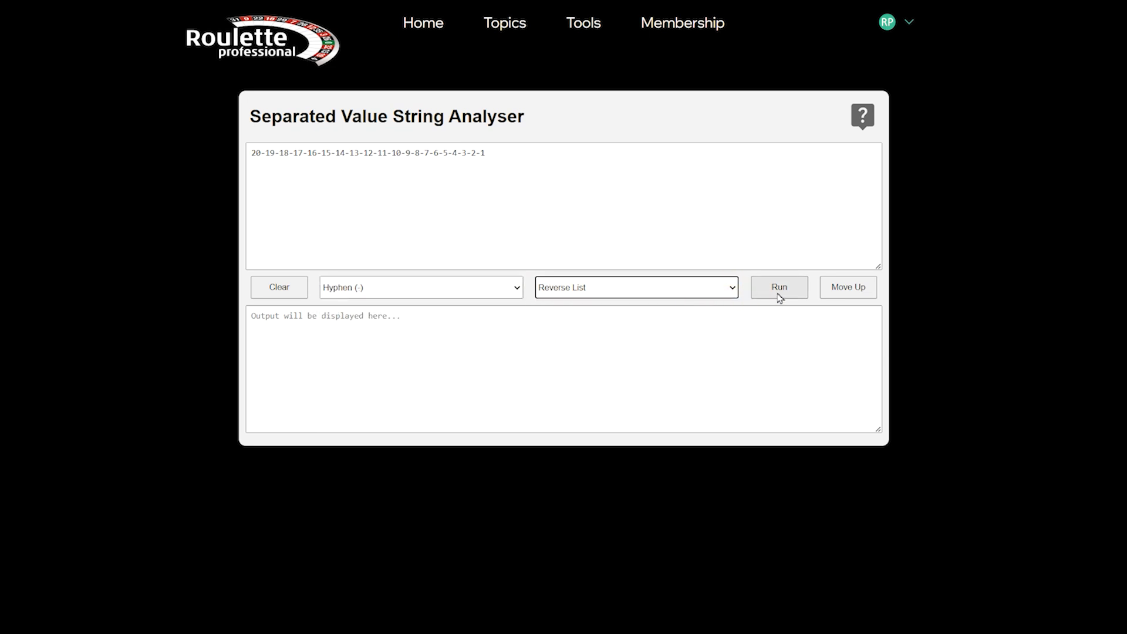
Step: Reverse the hyphen list to 1-…-20, then clear, paste new data and set comma separator
click(778, 287)
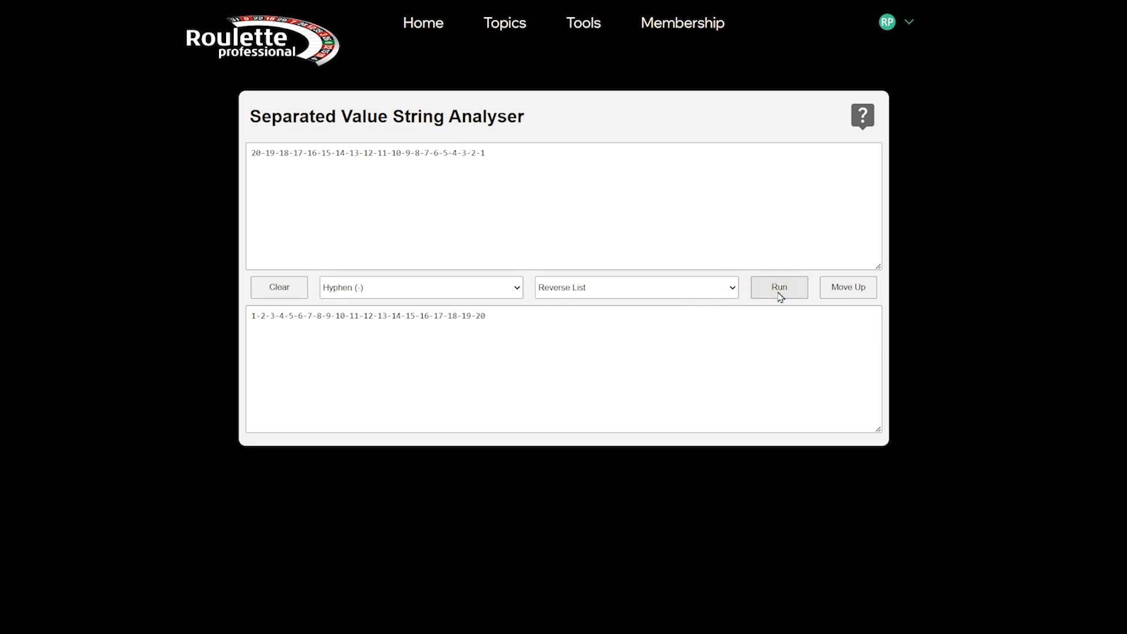
click(278, 287)
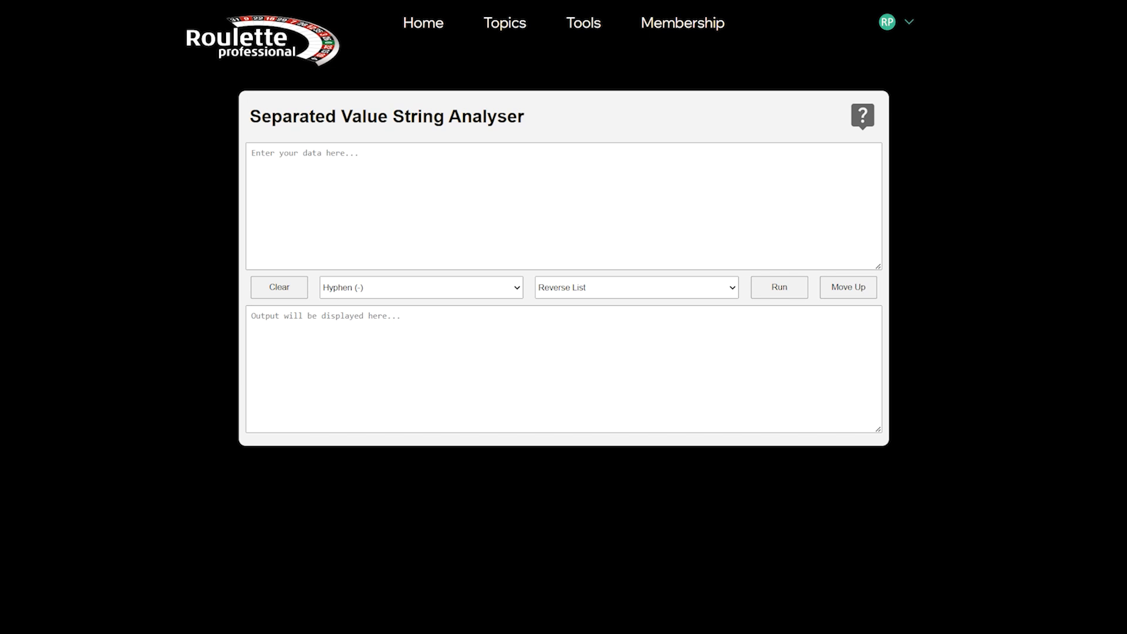
text(0,0,2,0,4,3,1,2,0,1,0,5,1,0,3,0,5,0,1,0,1,1,0,1,0,1,2,0,2,1,1,0,0,1,2,2,0,0,2,0,3,1,0,0,0,3,0)
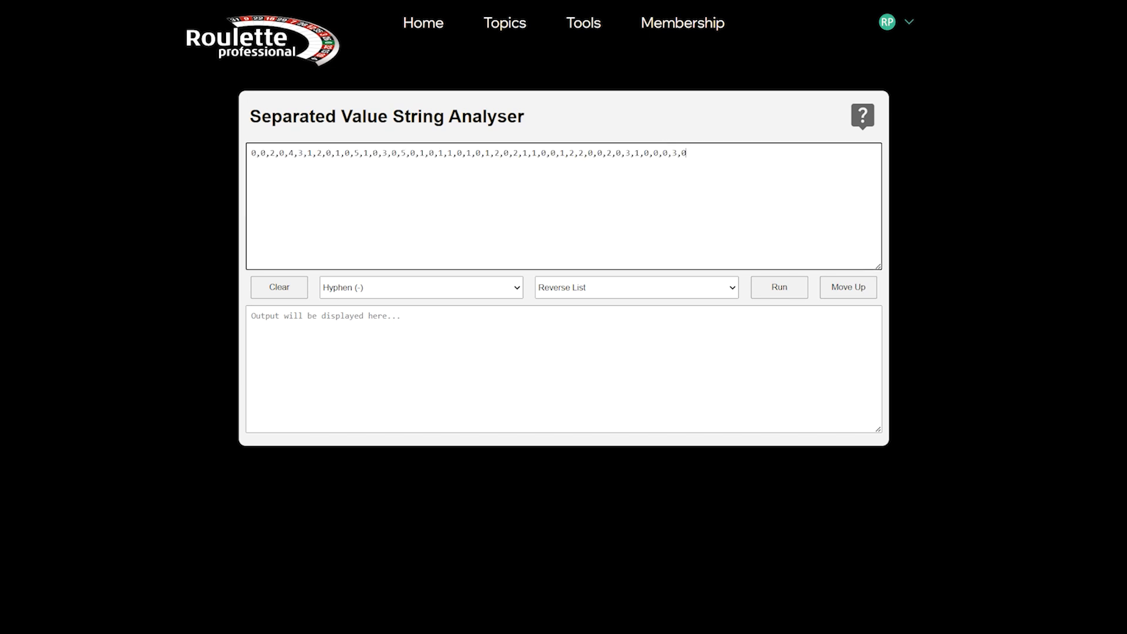
click(420, 287)
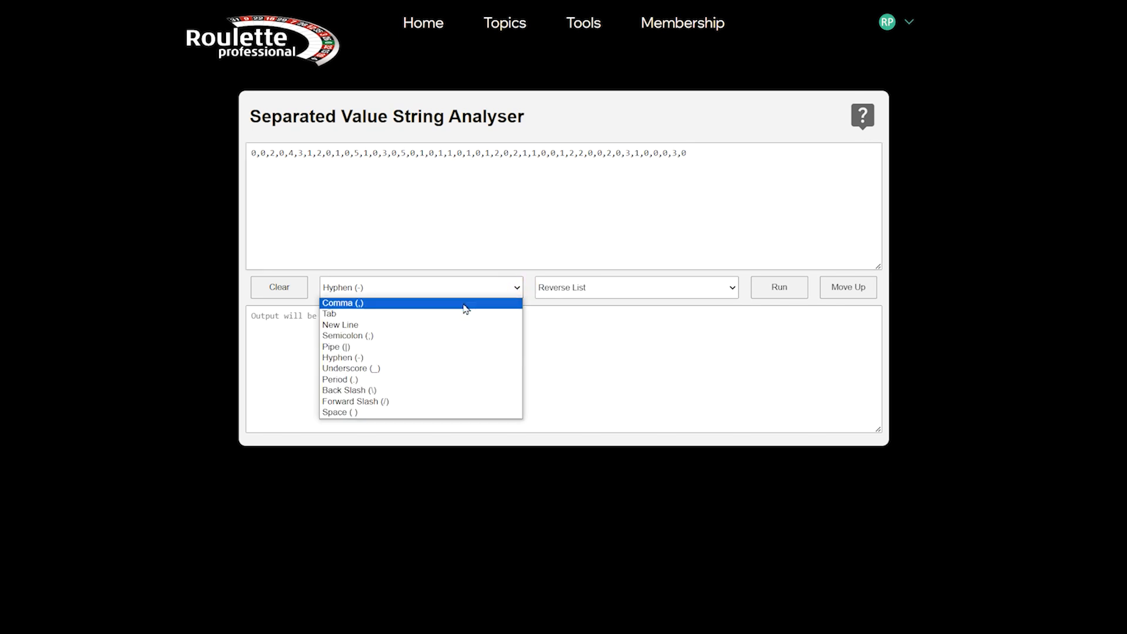
click(634, 287)
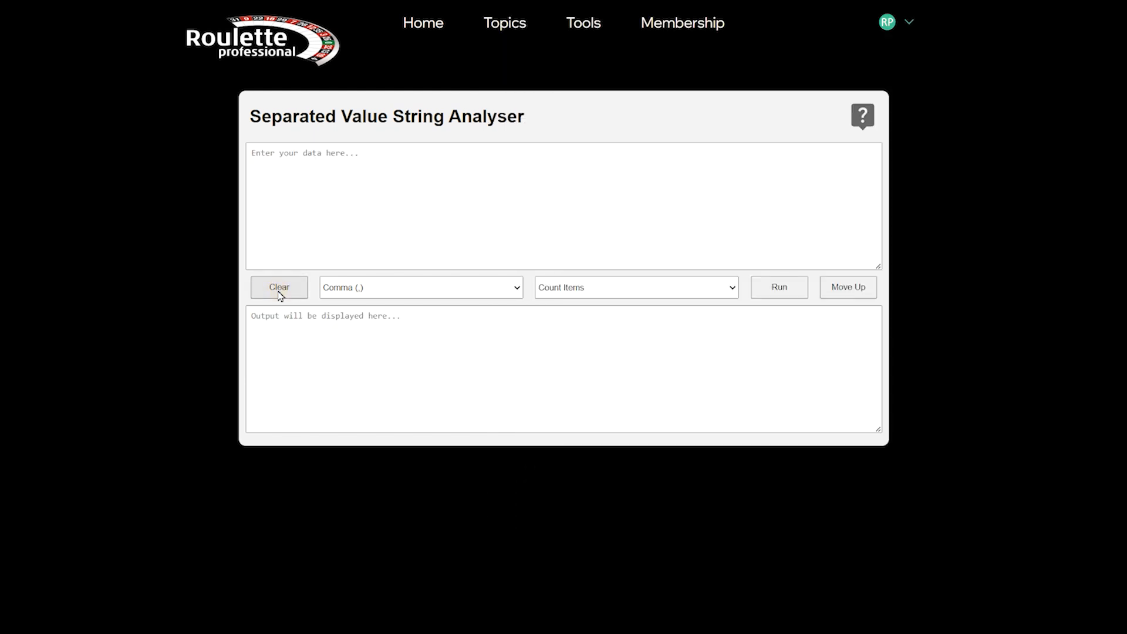
Step: Count the new-line Win/Lose list (Lose 27, Win 17), then clear the analyser
click(420, 287)
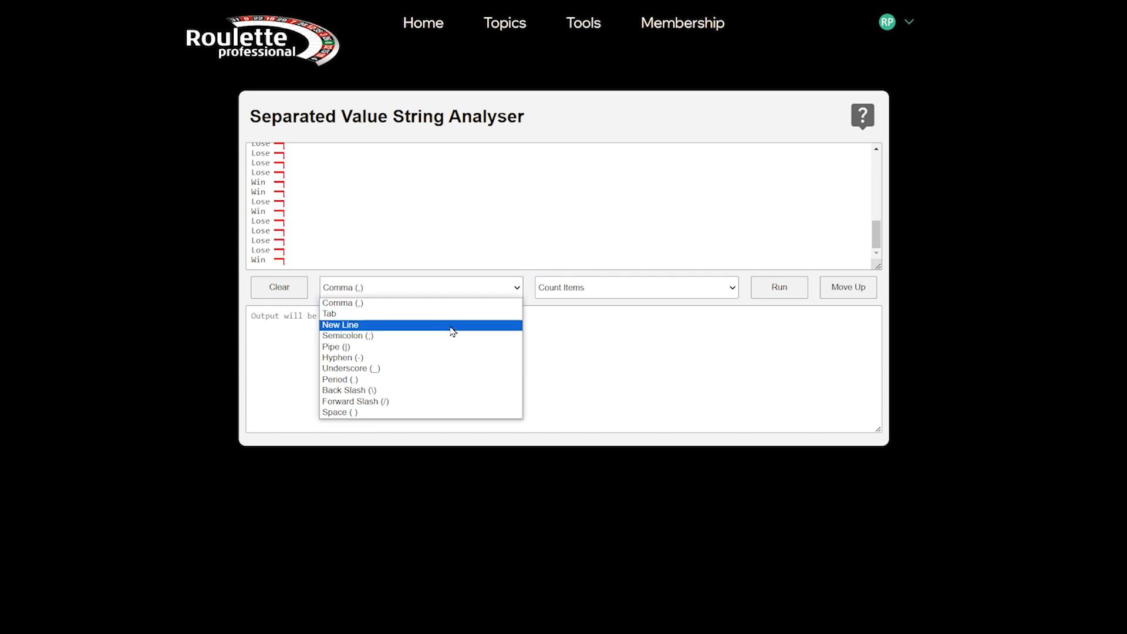
click(339, 325)
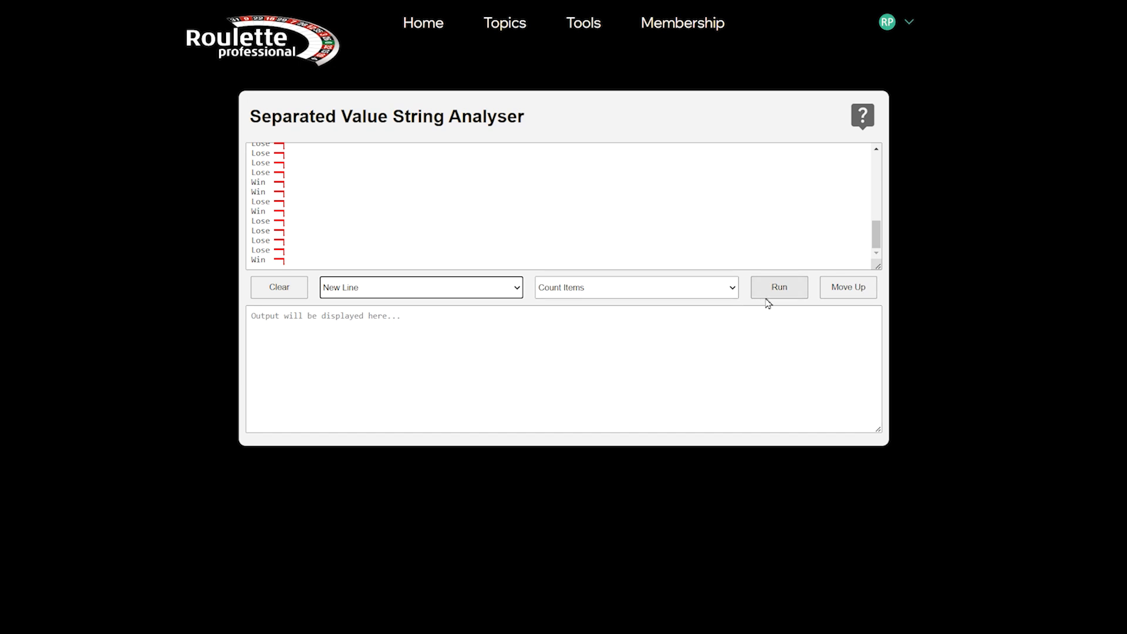
click(778, 287)
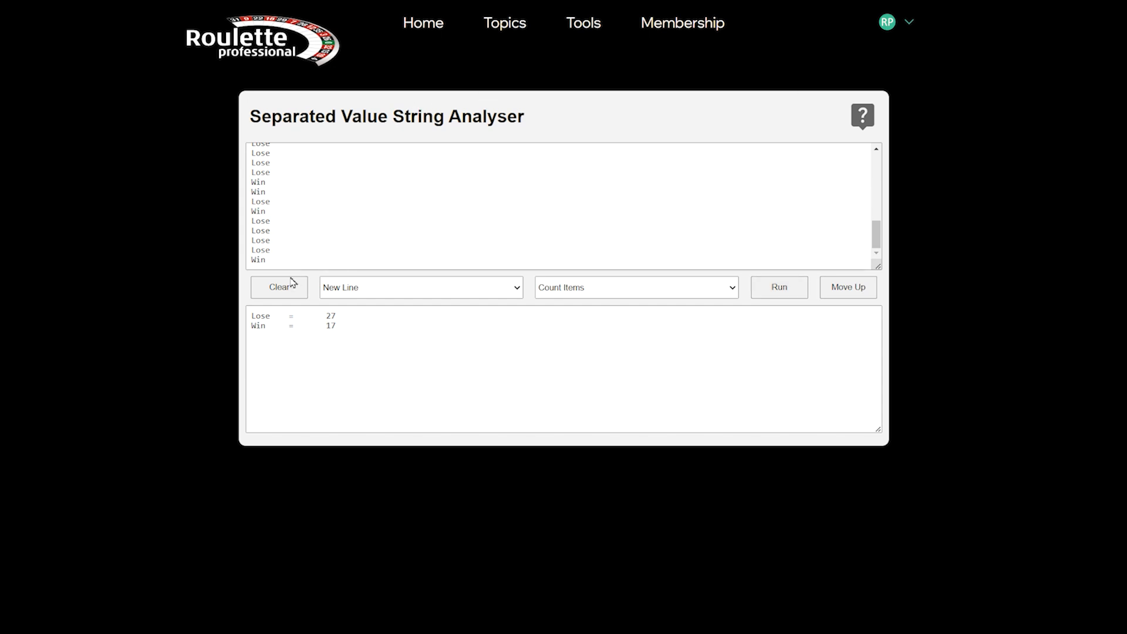
click(278, 287)
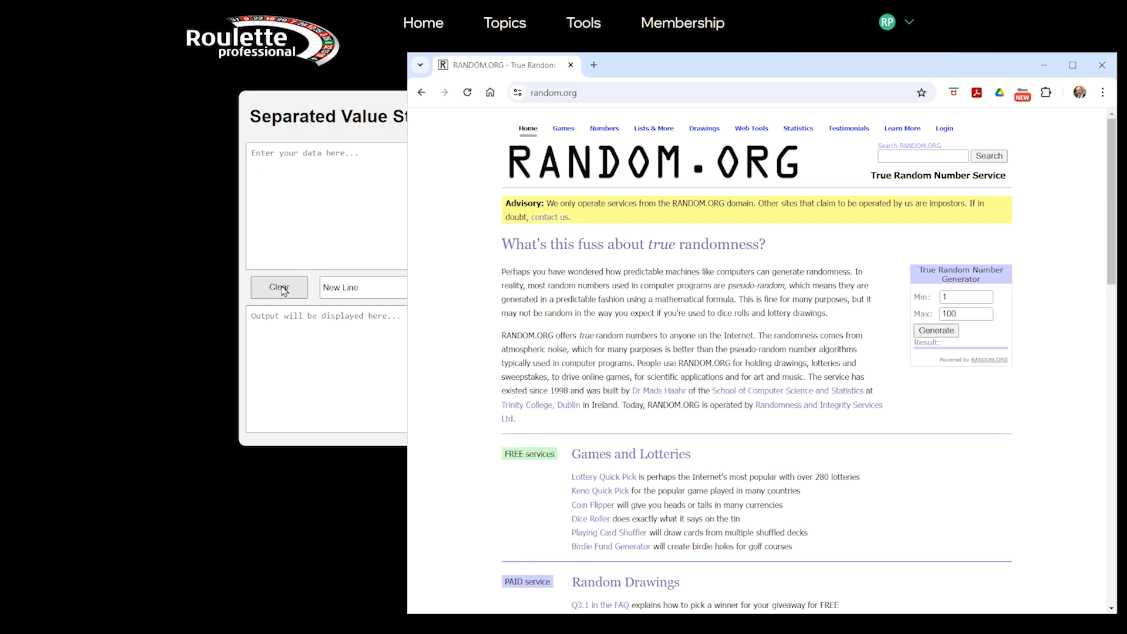
mouse_move(604, 128)
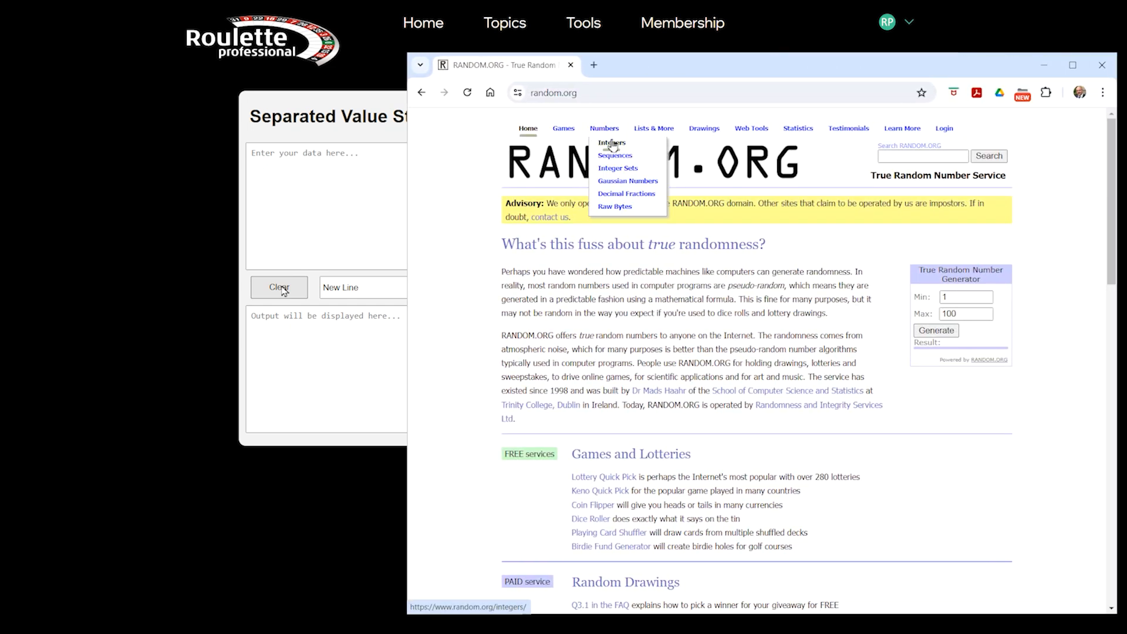
Step: Generate 500 random integers from 0 to 36 in 10 columns on RANDOM.ORG
click(610, 142)
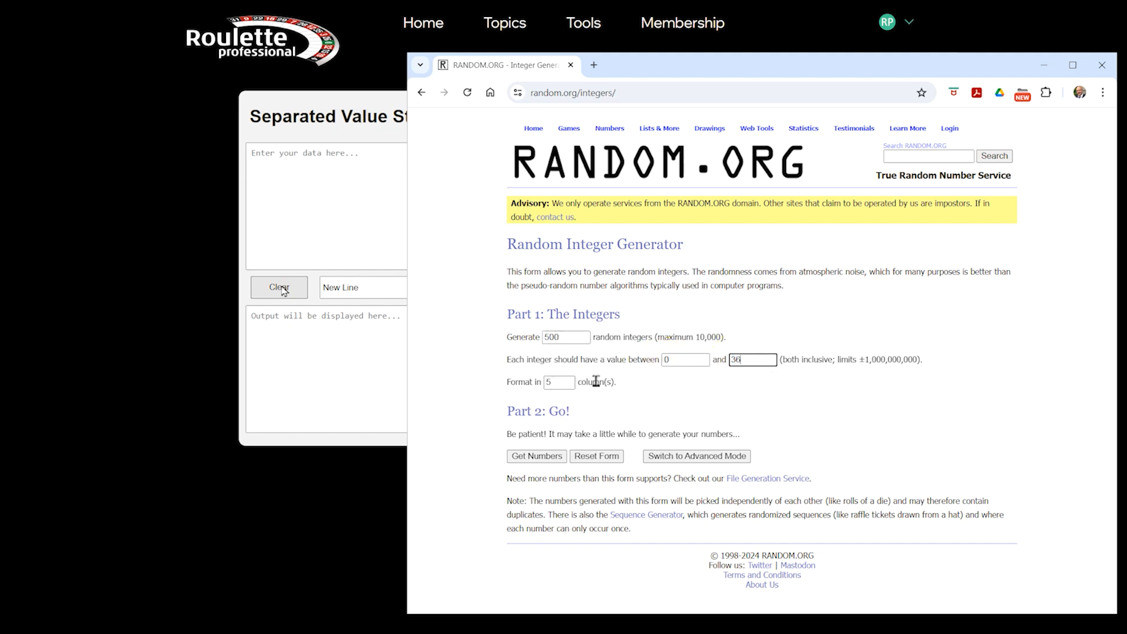
text(10)
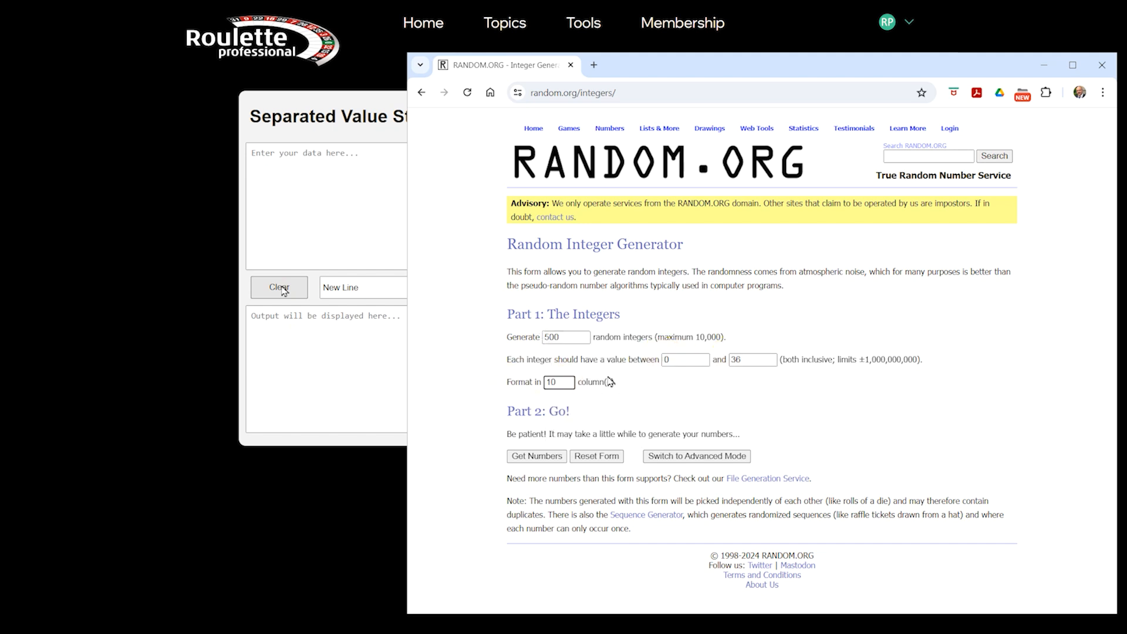
click(536, 455)
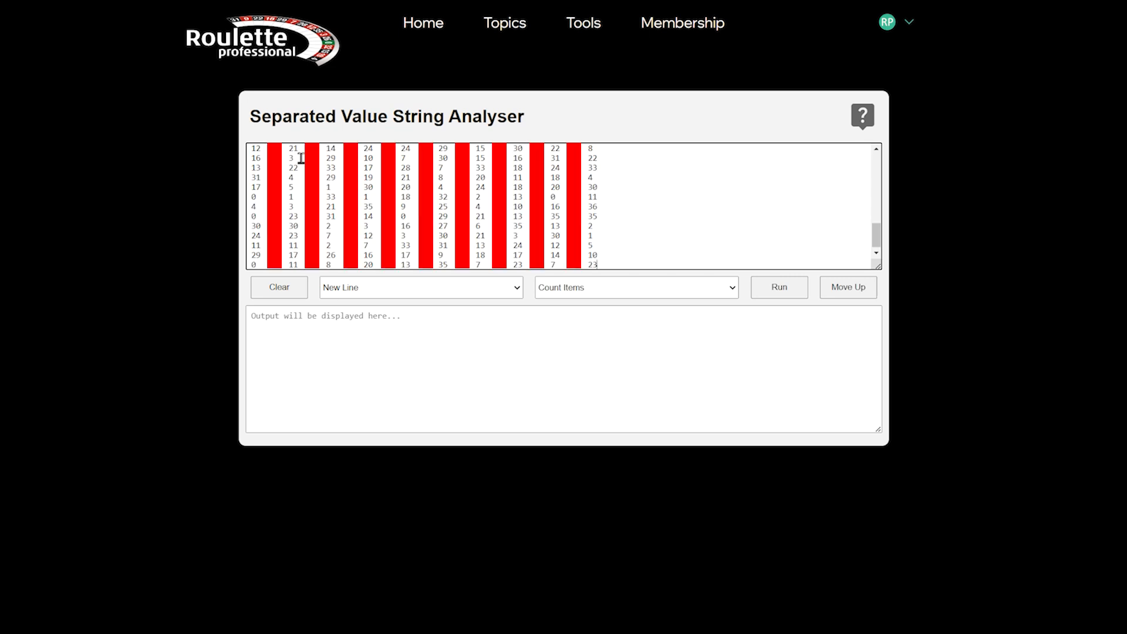
mouse_move(659, 195)
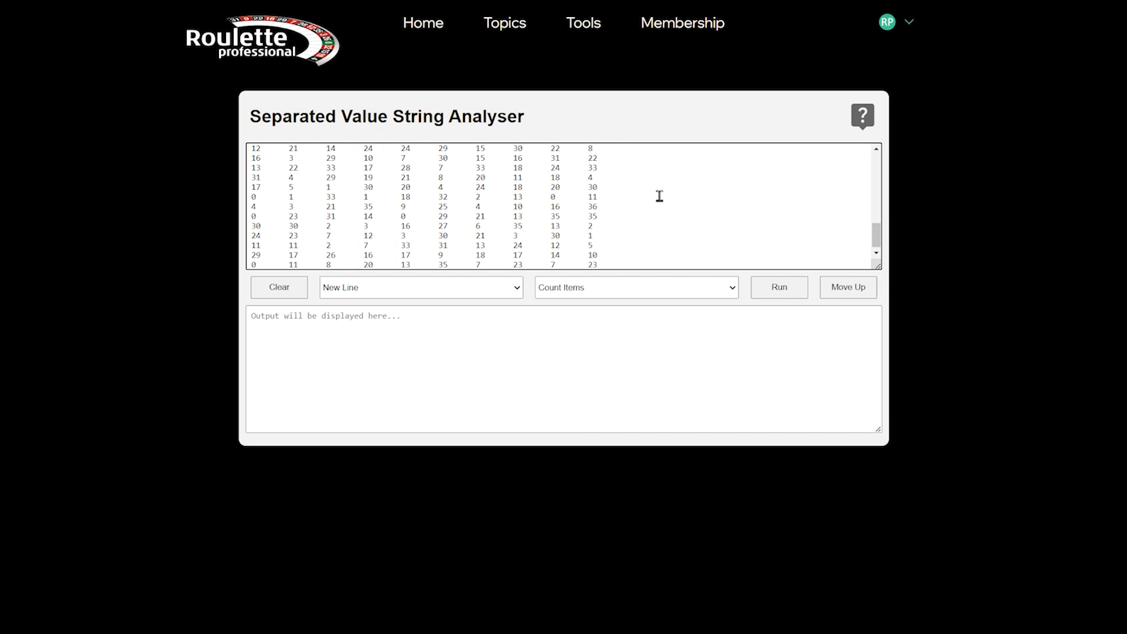
Step: Rebuild the tab-separated spin rows with comma separators and move them into the input
click(420, 288)
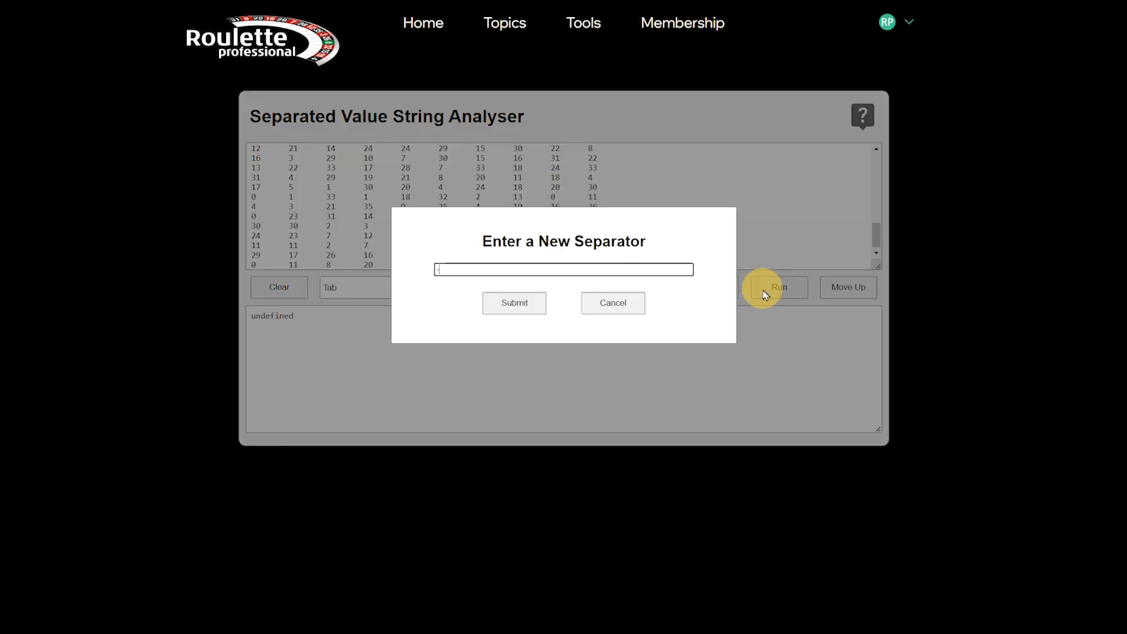
click(513, 303)
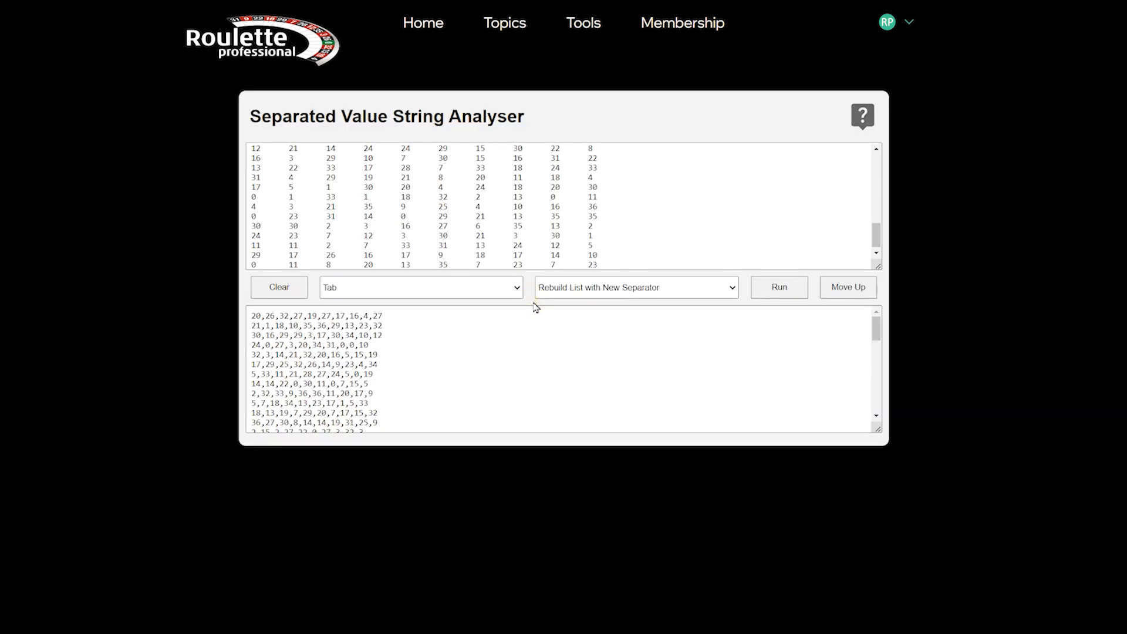
click(778, 287)
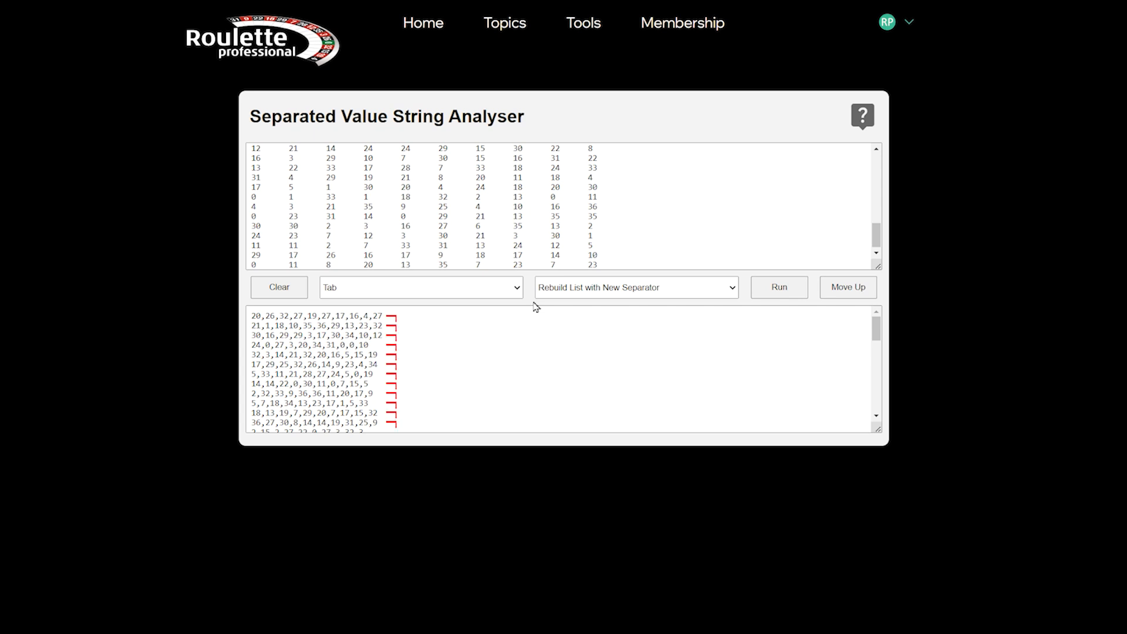
click(847, 287)
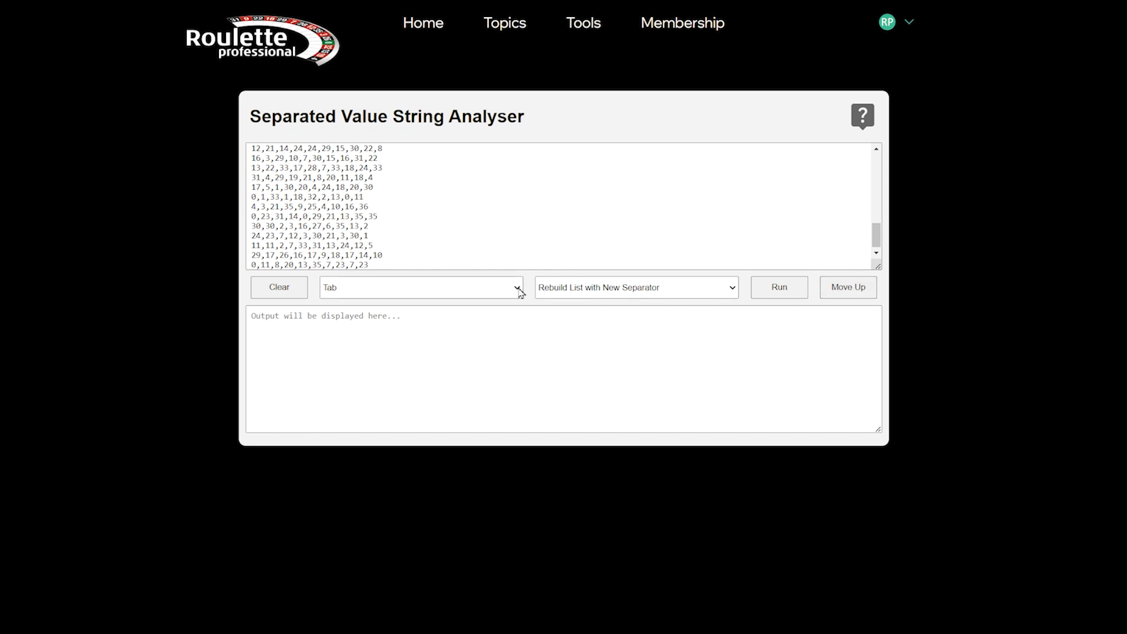
Step: Rebuild the new-line rows into a single comma list and move it into the input
click(421, 287)
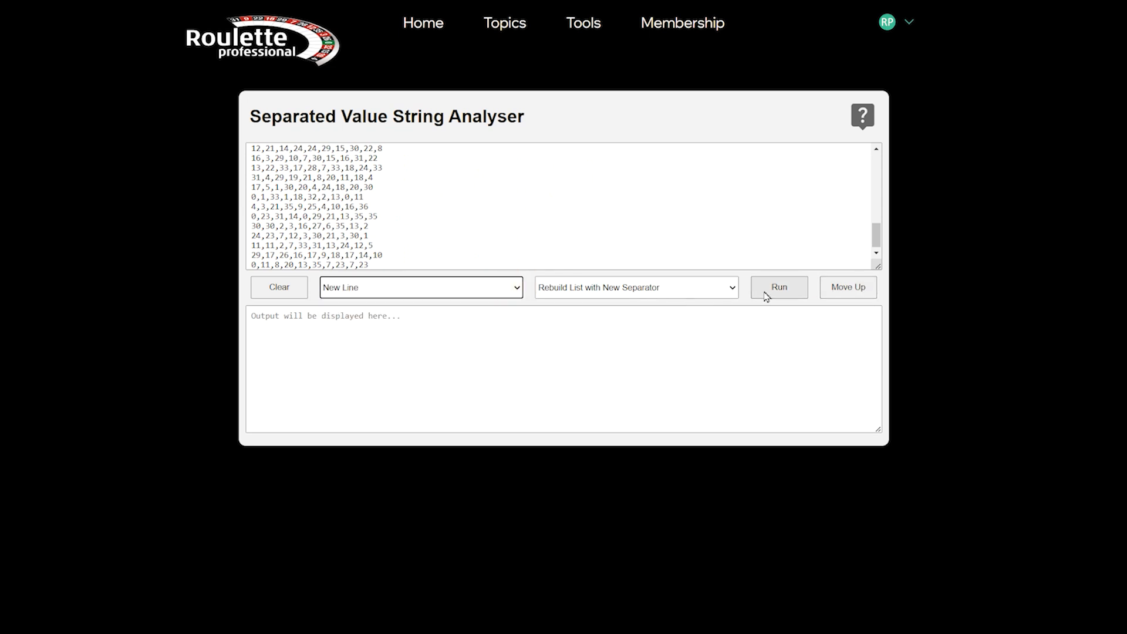
click(778, 287)
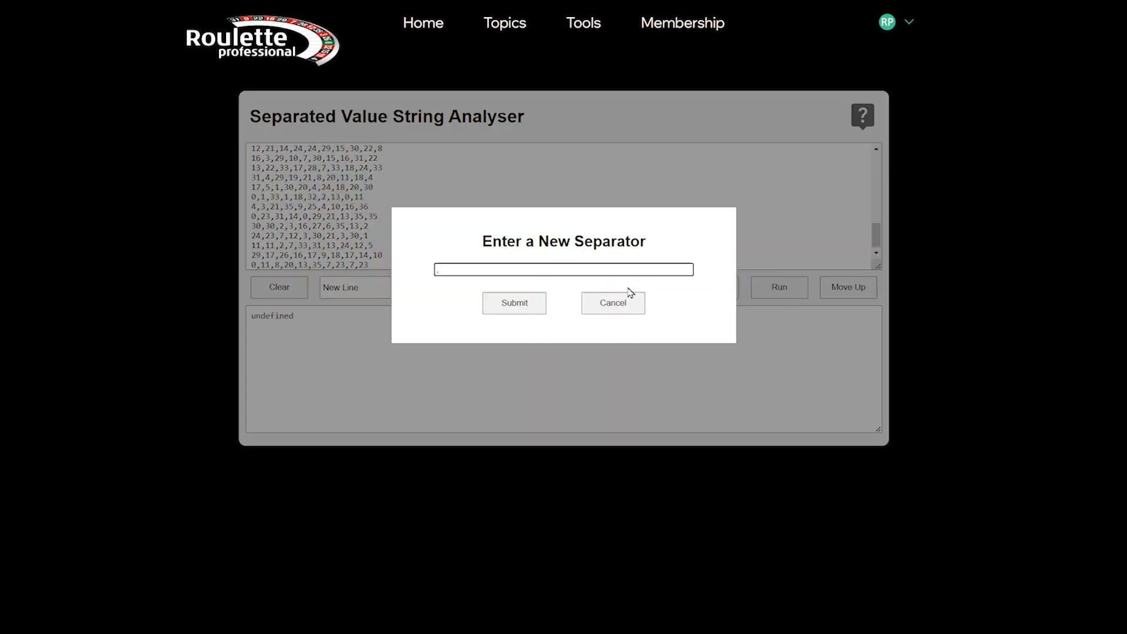
click(514, 302)
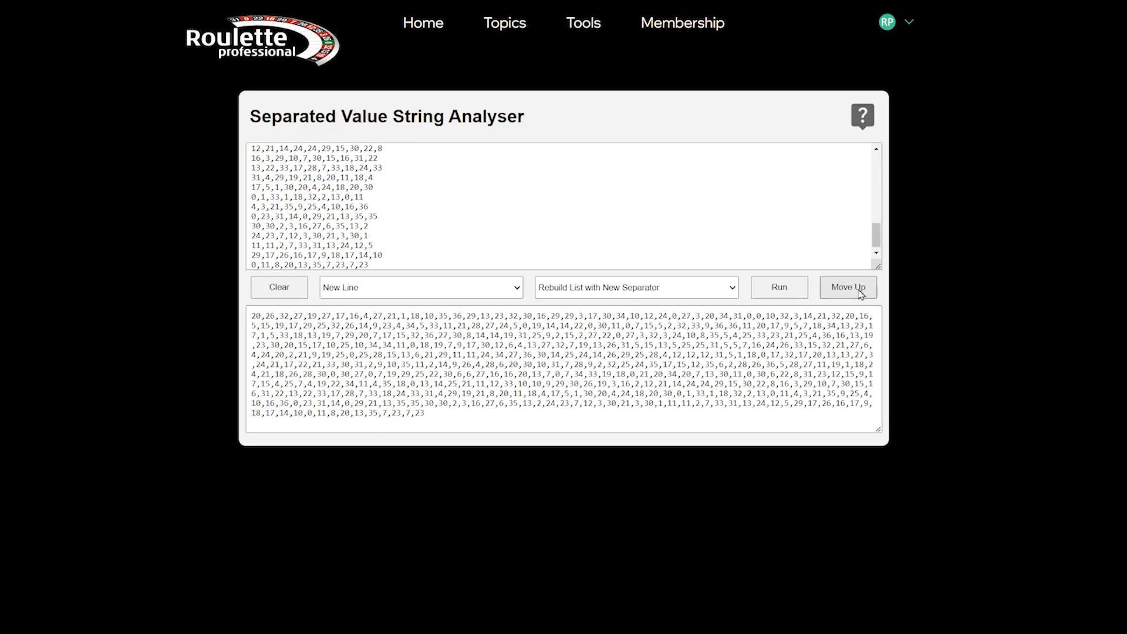
click(848, 287)
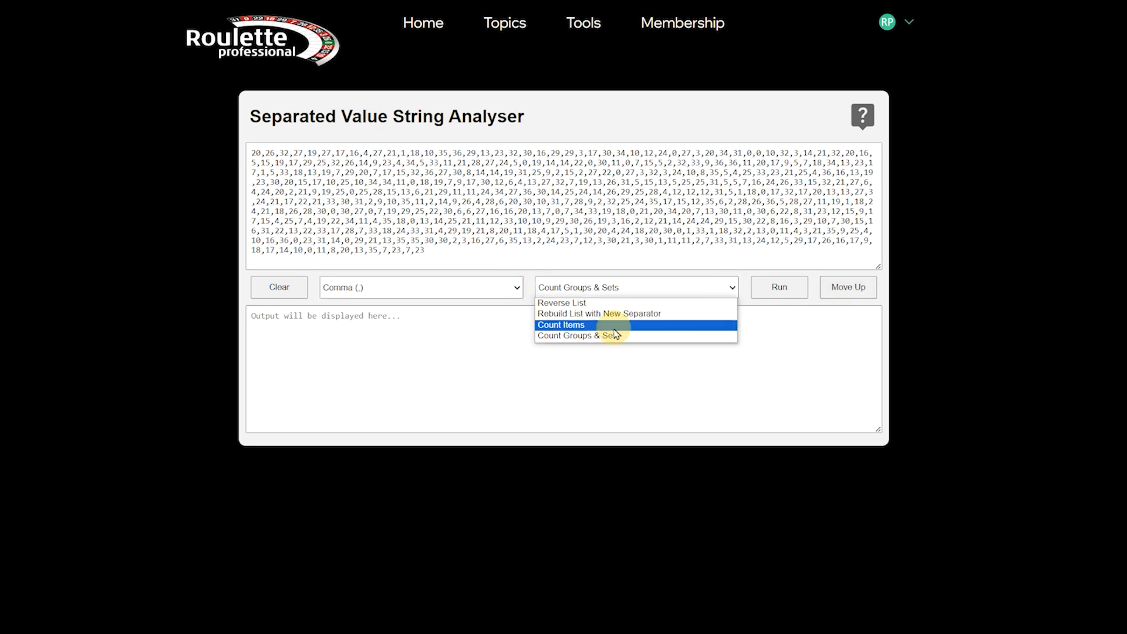
Step: Run Count Items and Count Groups & Sets on the spins, review Dozen-1 HLL, then clear
click(561, 324)
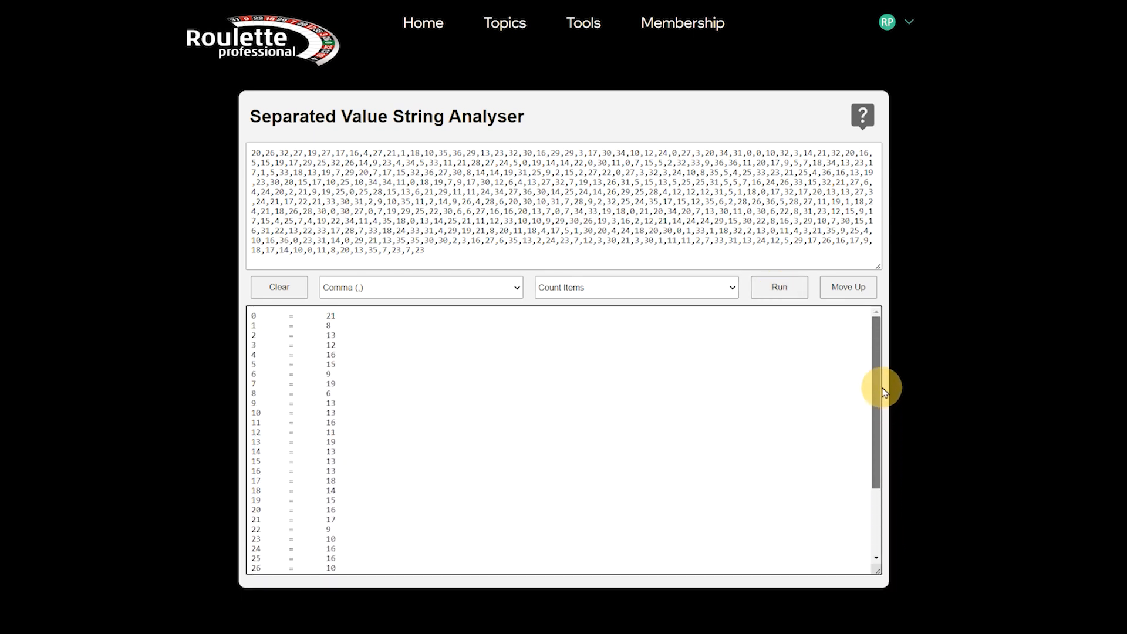
click(634, 287)
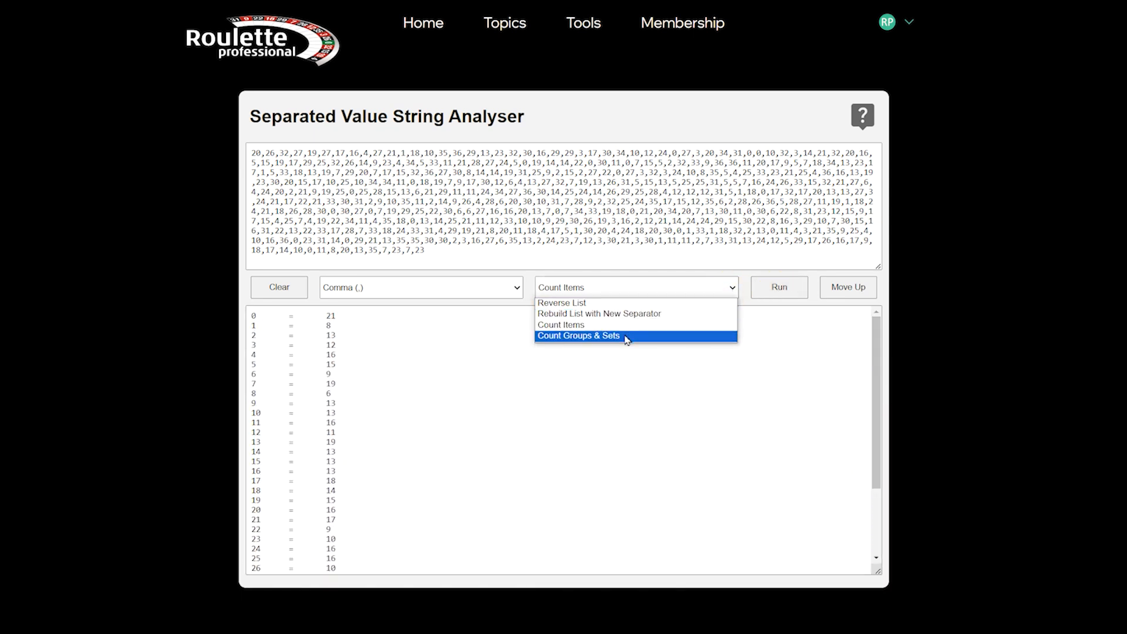
click(778, 287)
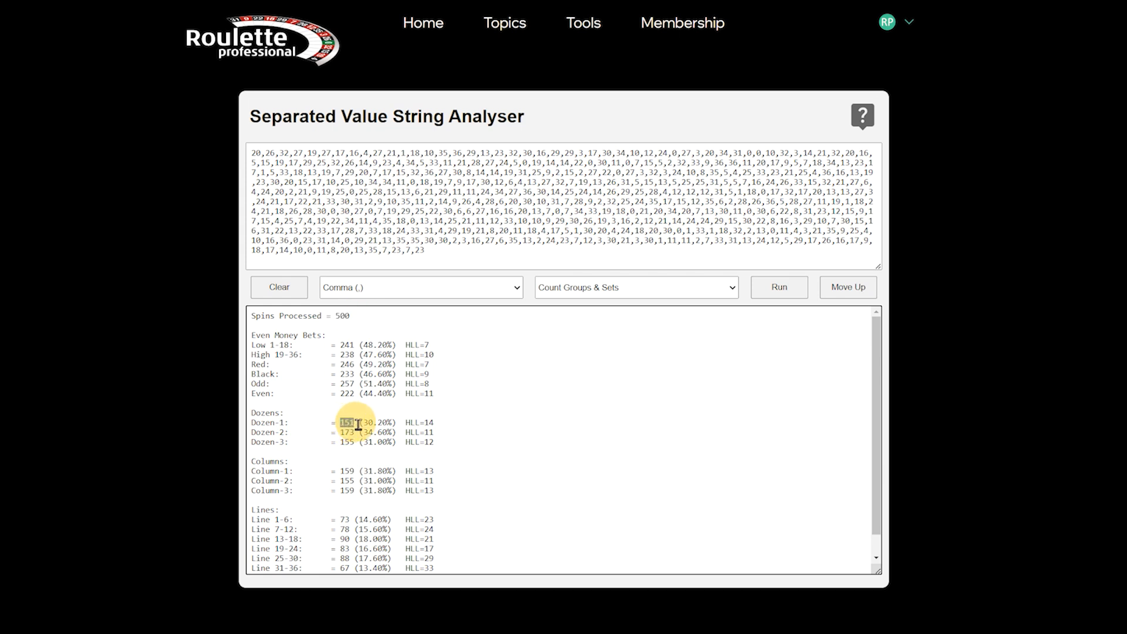
drag(345, 422, 403, 422)
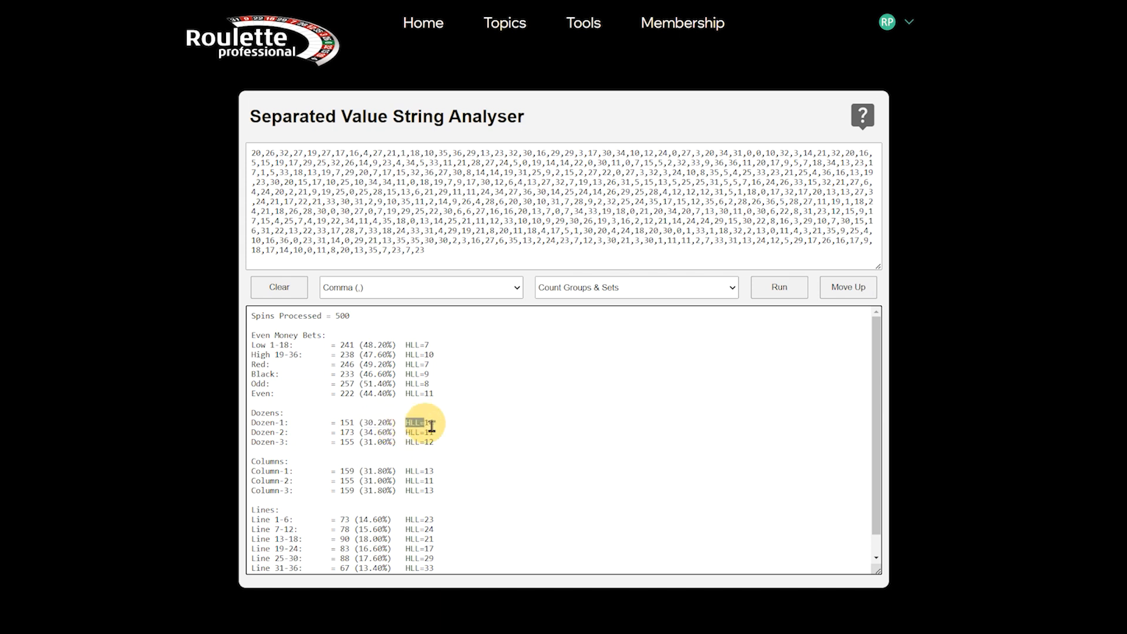
click(278, 287)
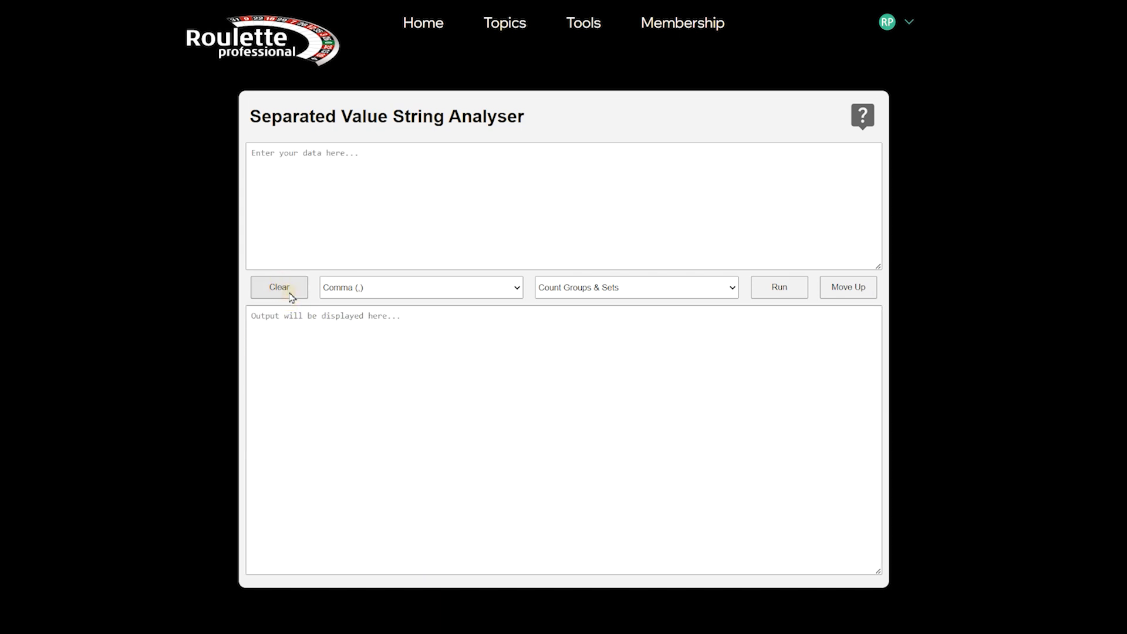
Step: Enter spins 1,10,25,14,31,36,34,2,0,12 and run group and set statistics
text(1,10)
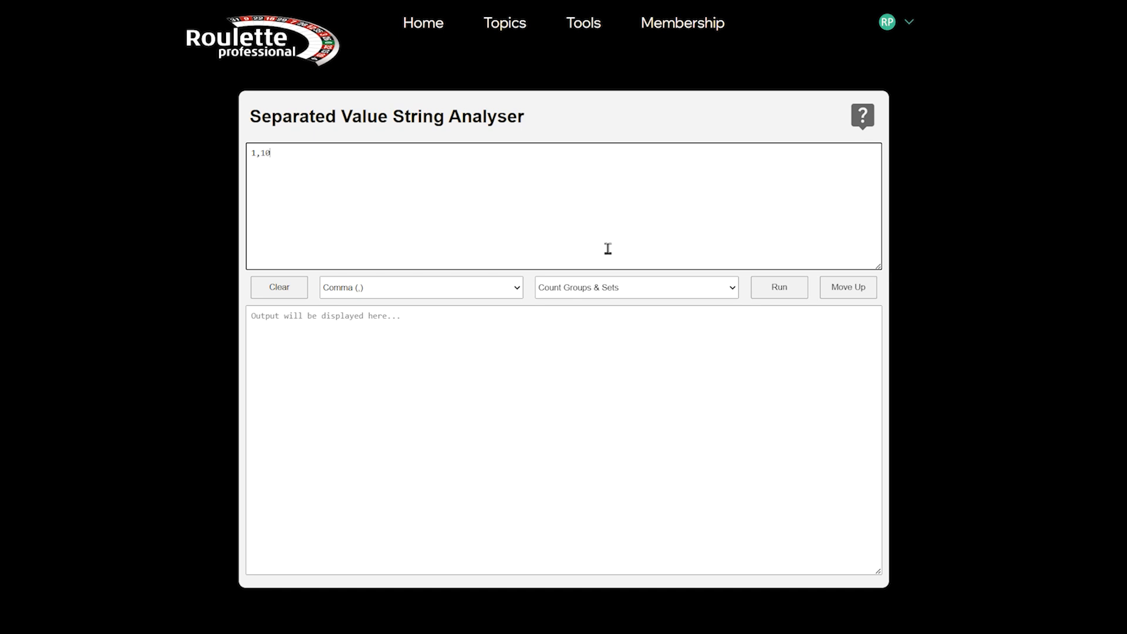
click(778, 287)
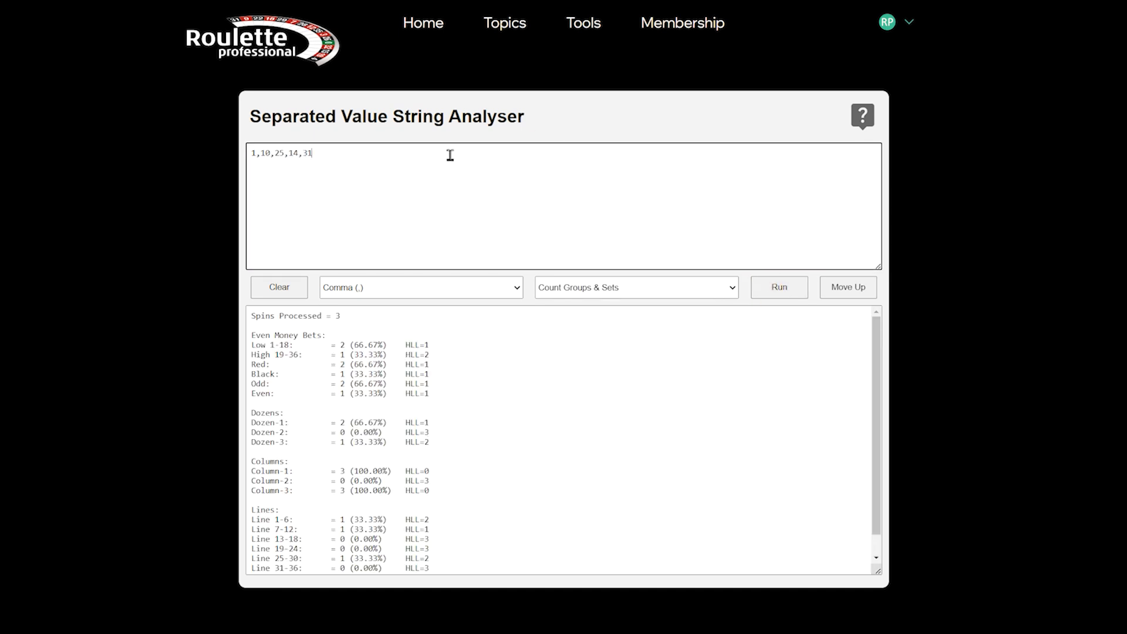
text(,36,34)
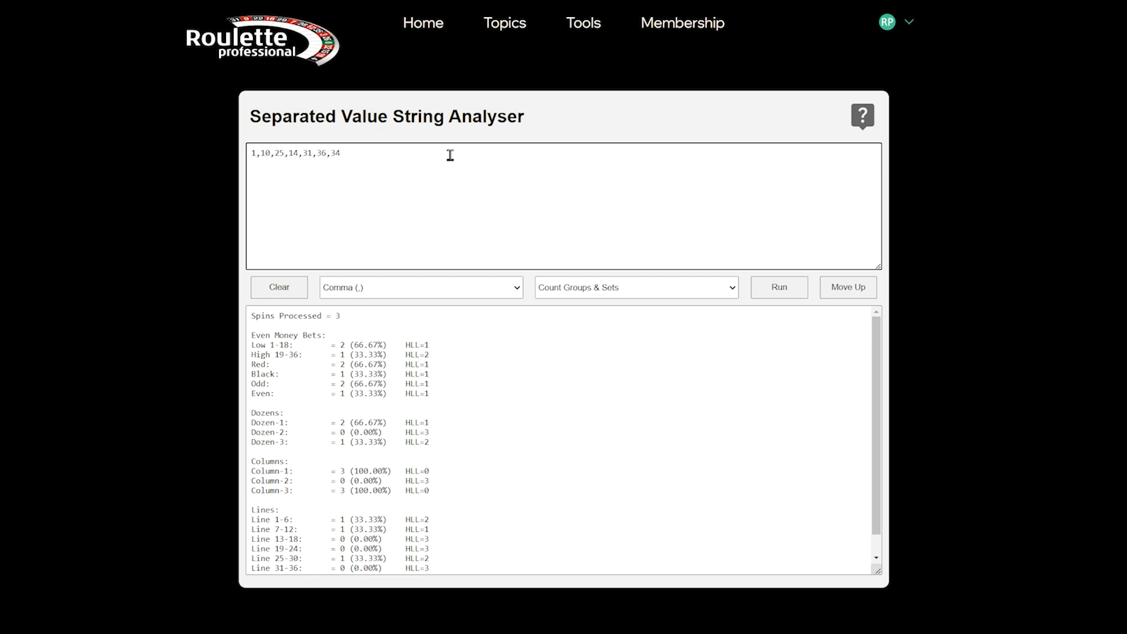
text(,2,0,12)
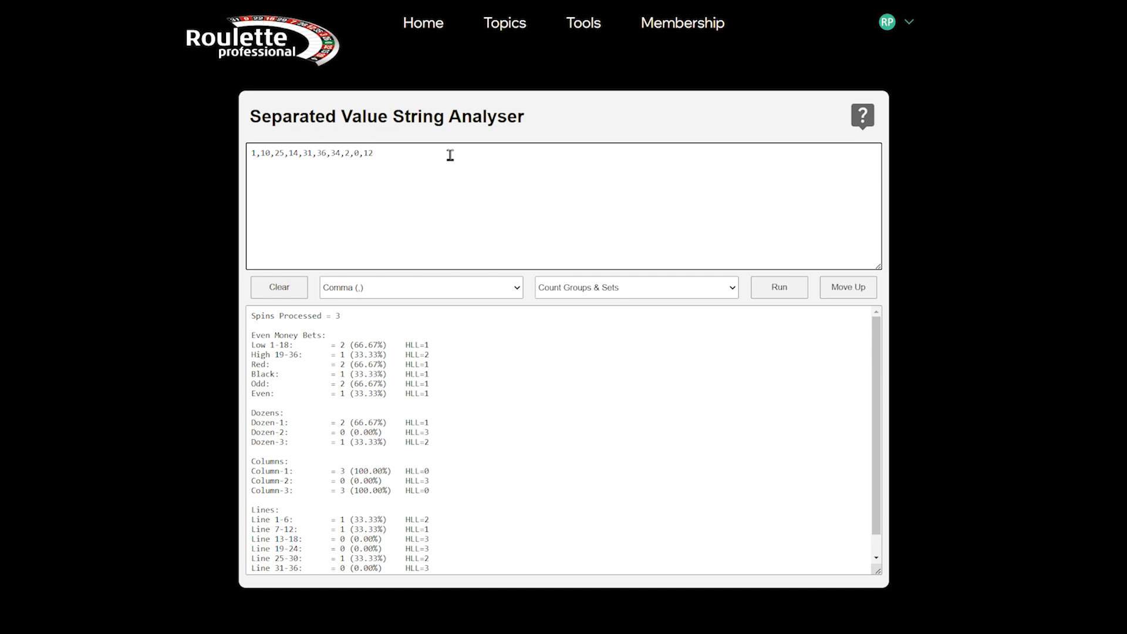
click(778, 287)
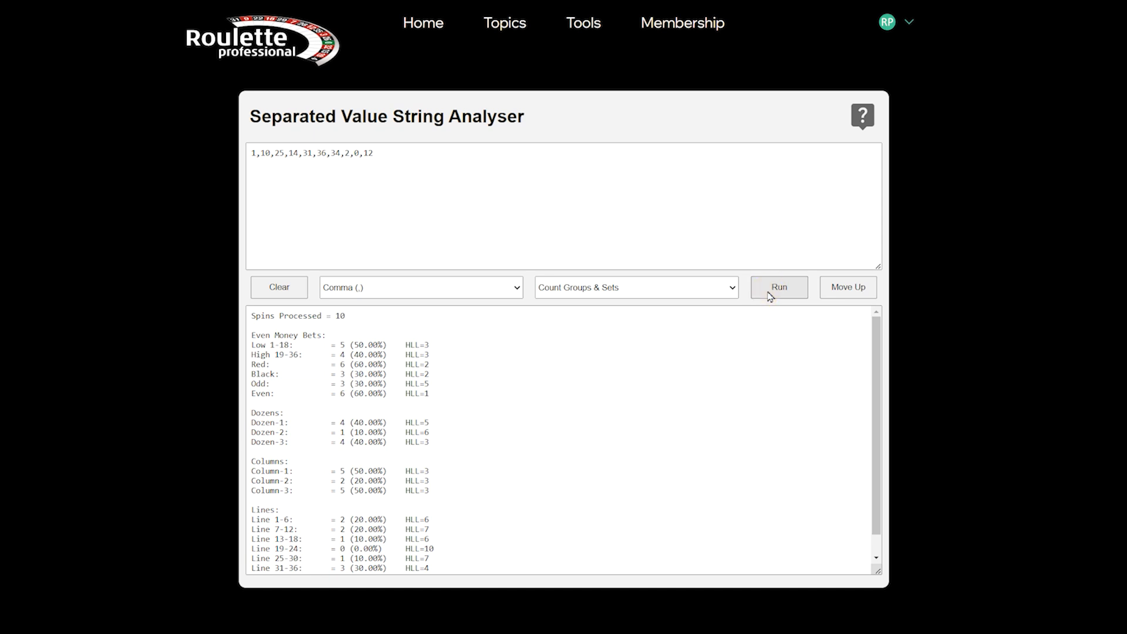